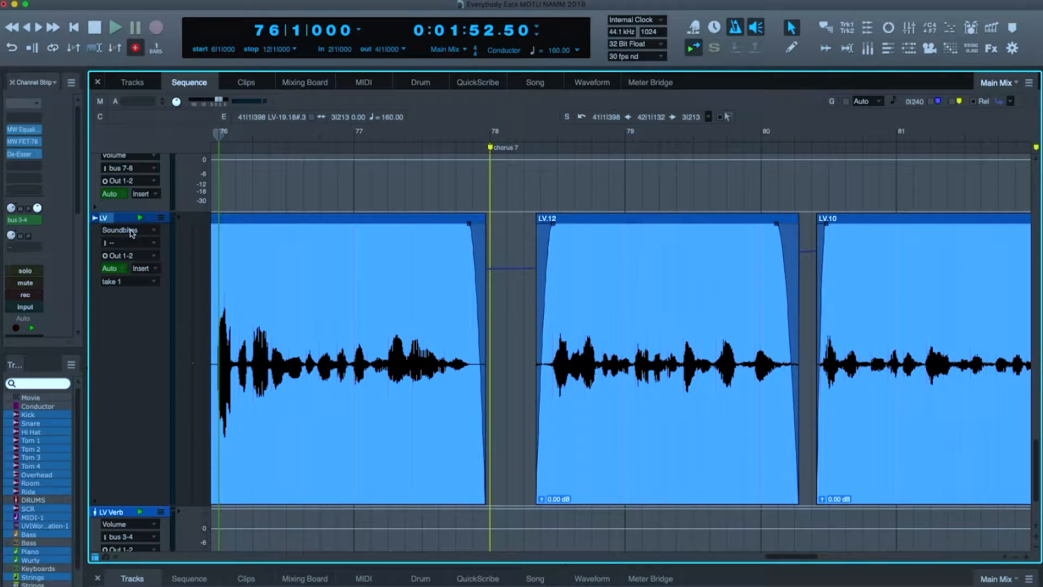
Step: Solo the LV lead vocal track to hear its faded vocal clips alone
left_click(24, 270)
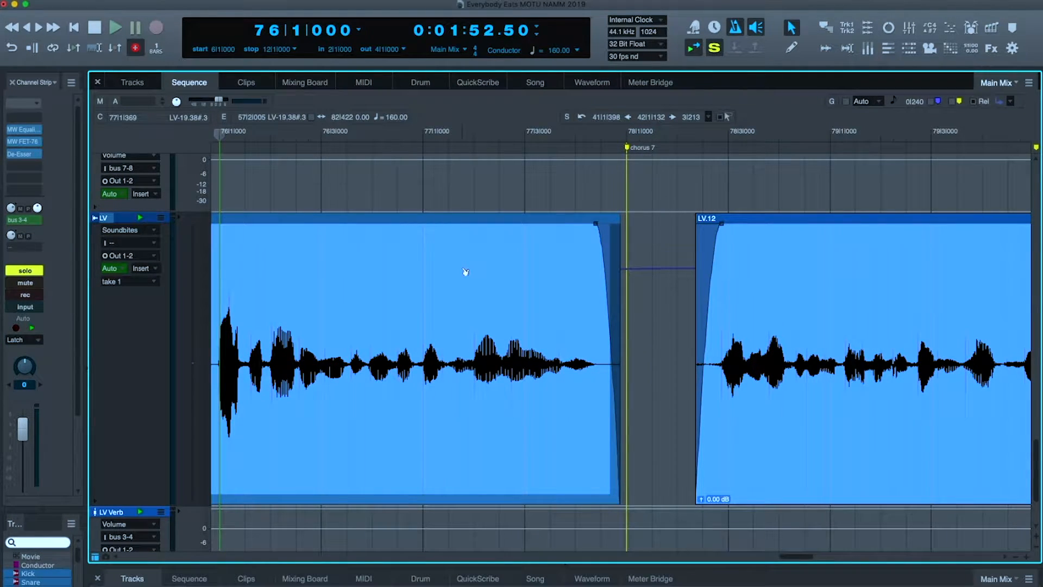
left_click(115, 27)
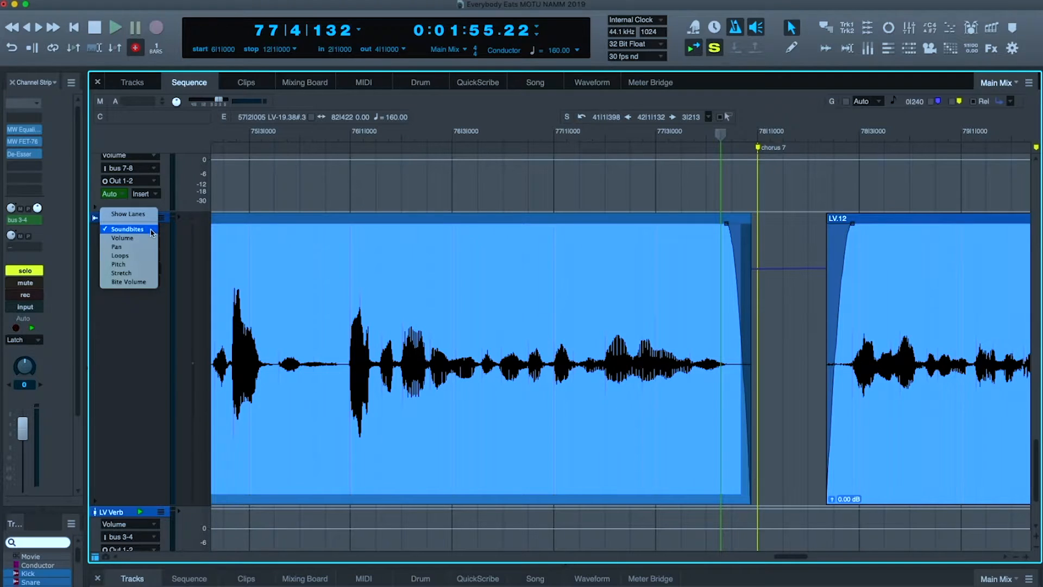
mouse_move(119, 264)
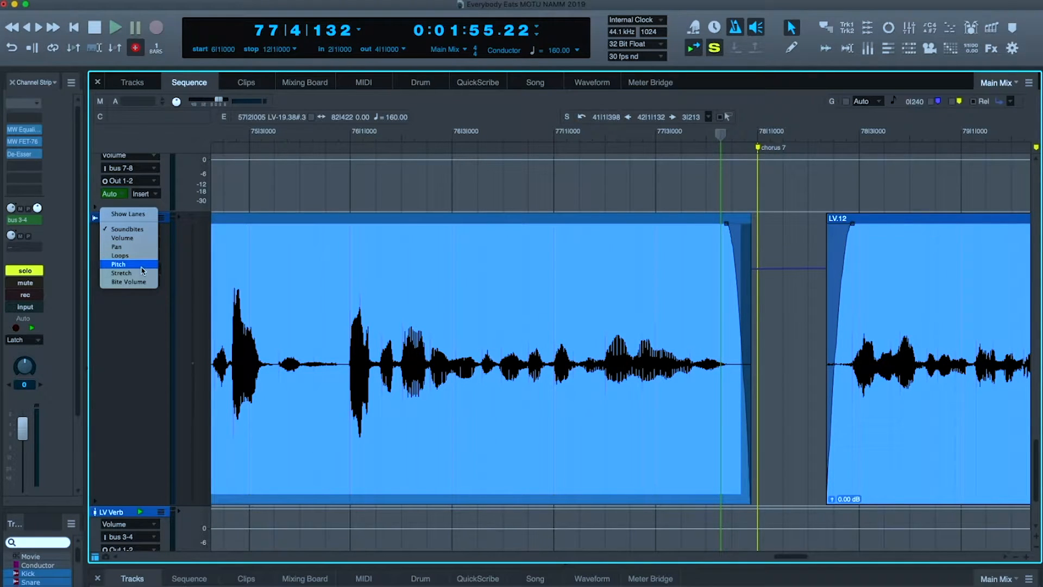
mouse_move(121, 273)
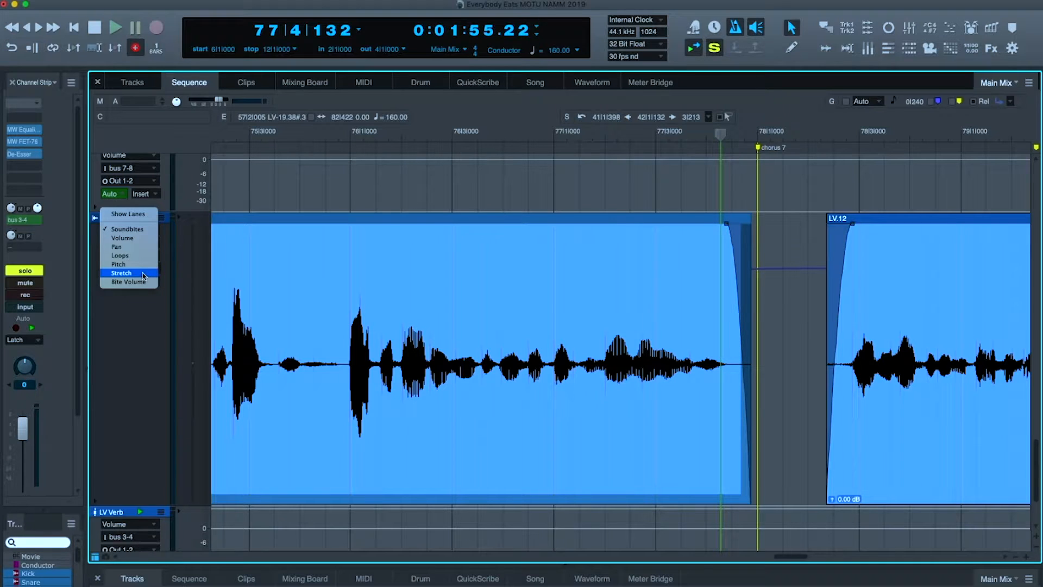
Step: Switch the LV track's lane from Soundbites to Stretch to show beat markers
left_click(122, 273)
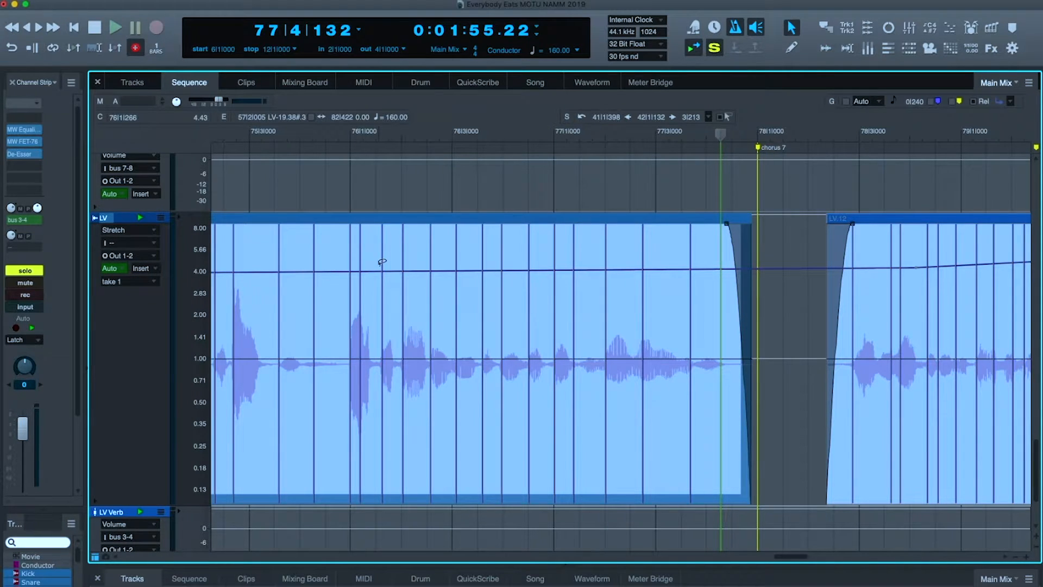